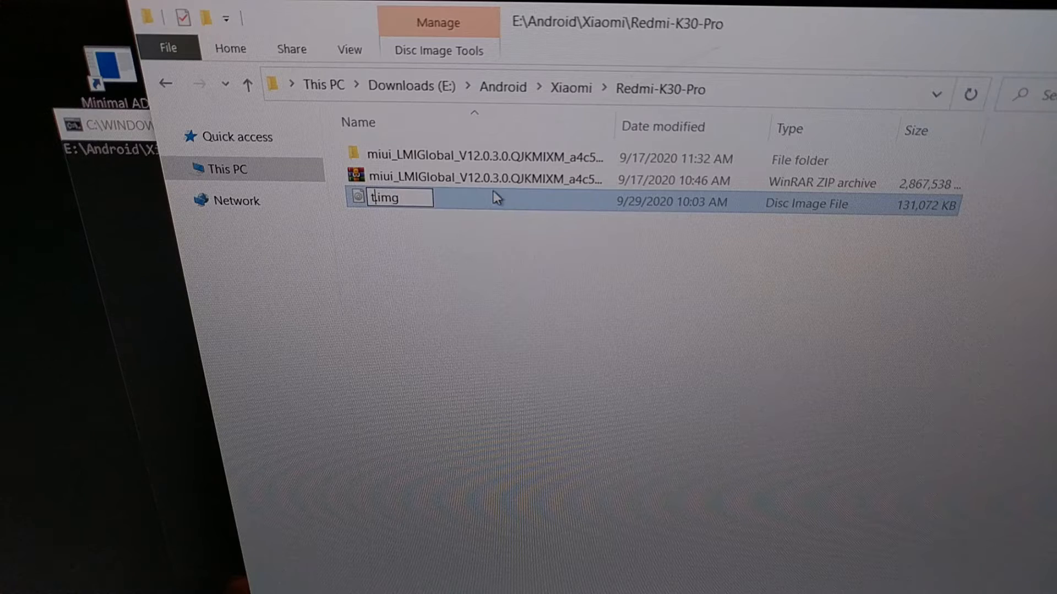
- Confirm the recovery image's new name twrp.img and select the renamed file
type("wrp")
key("Enter")
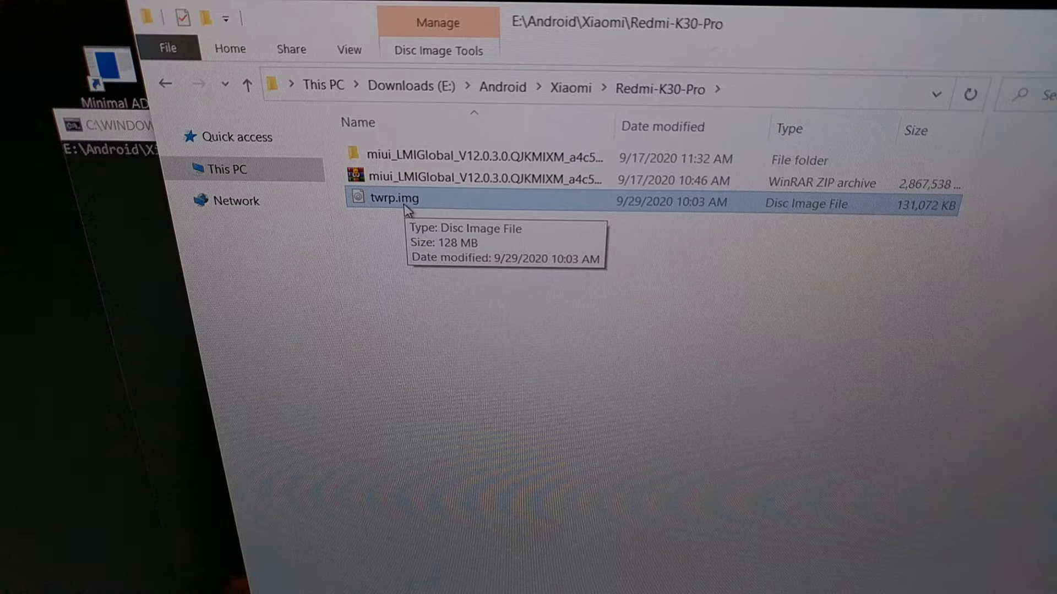
mouse_move(427, 240)
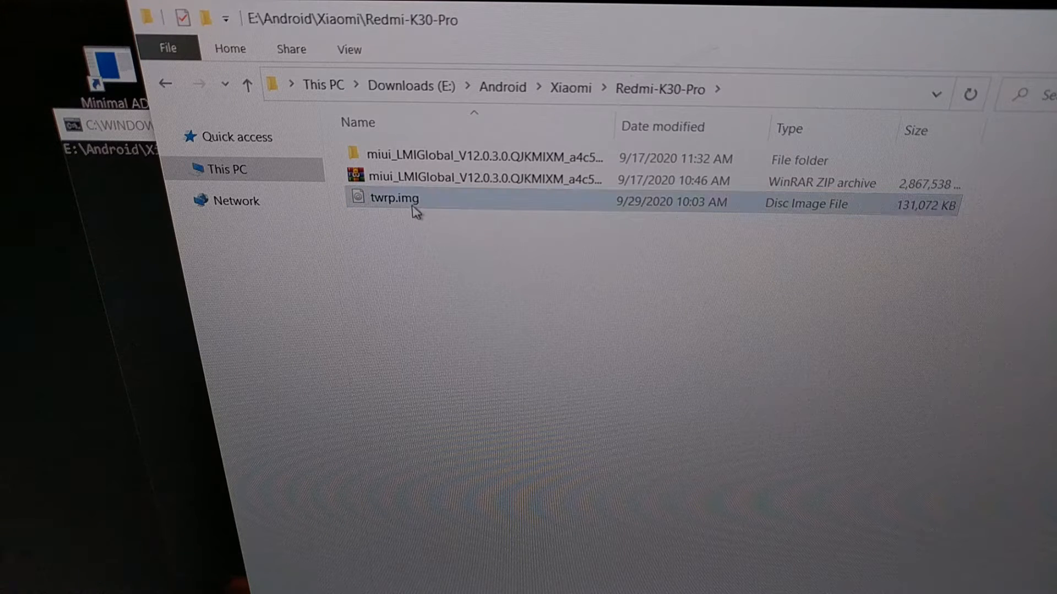
mouse_move(411, 207)
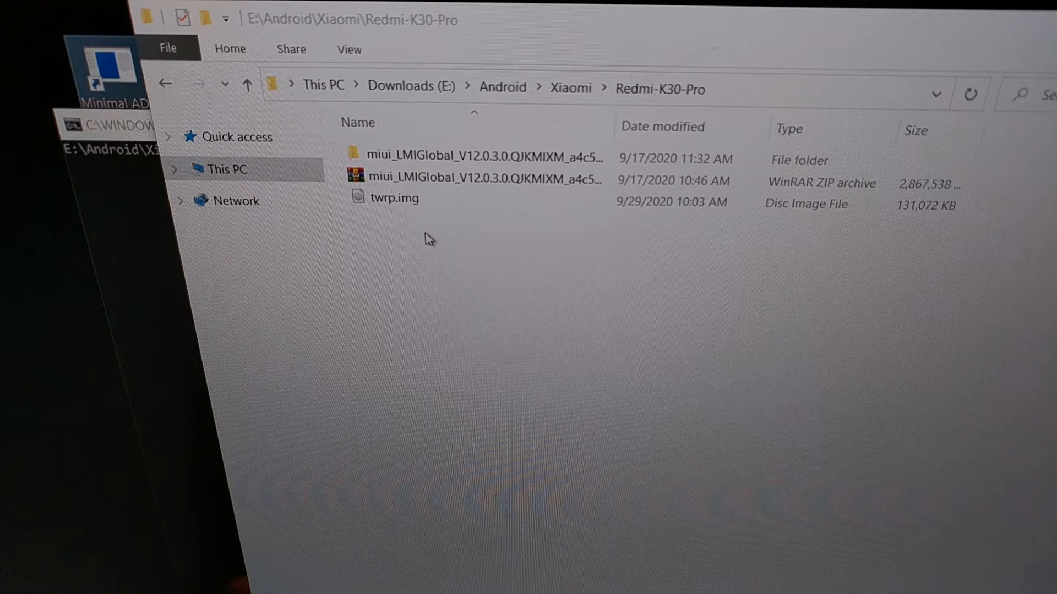
left_click(396, 198)
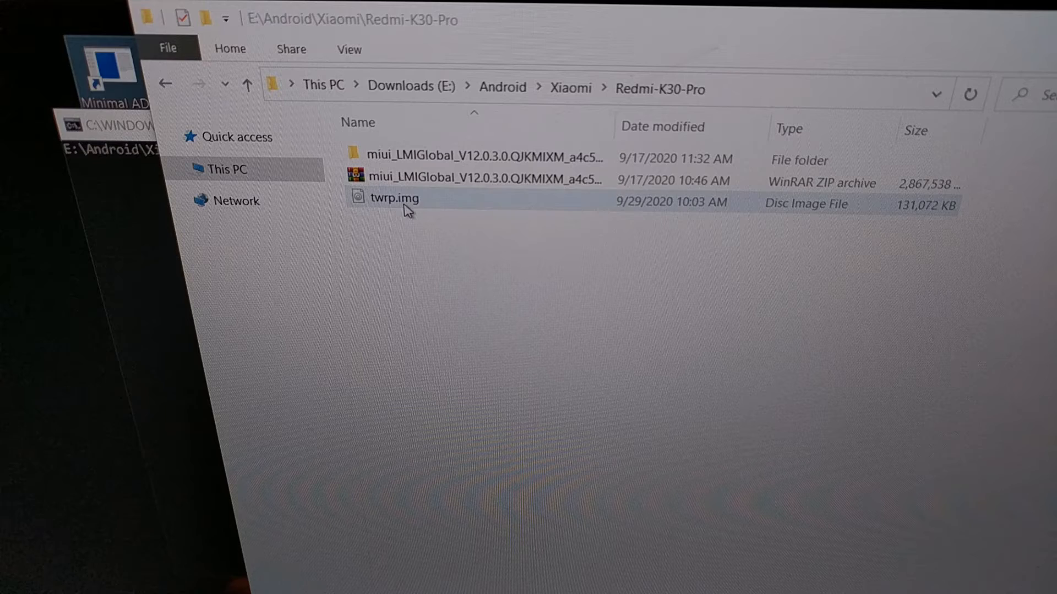
left_click(394, 198)
type("fastboot flash recovery twrp.img")
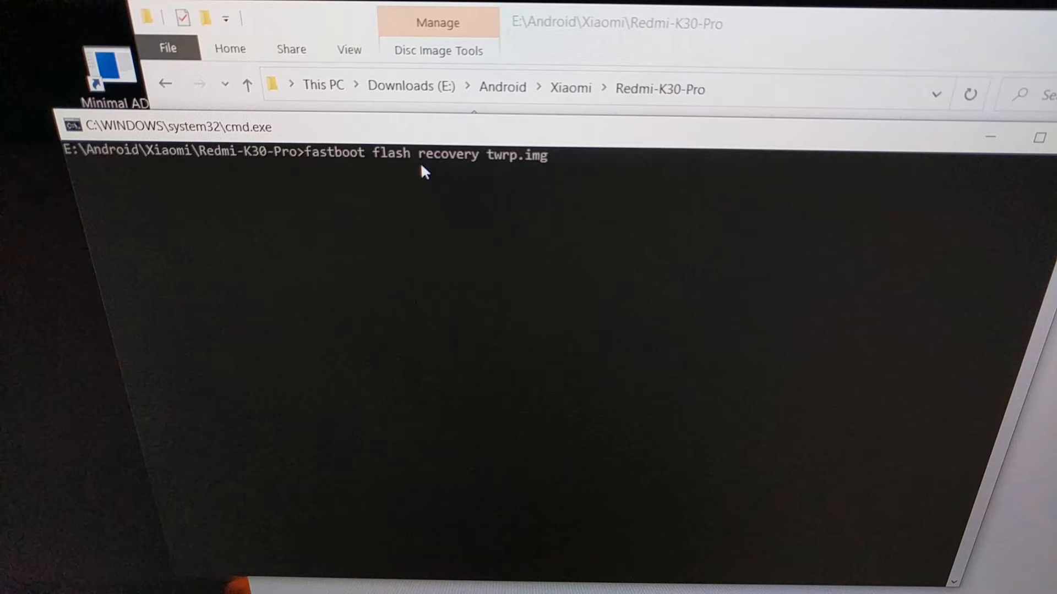
mouse_move(471, 167)
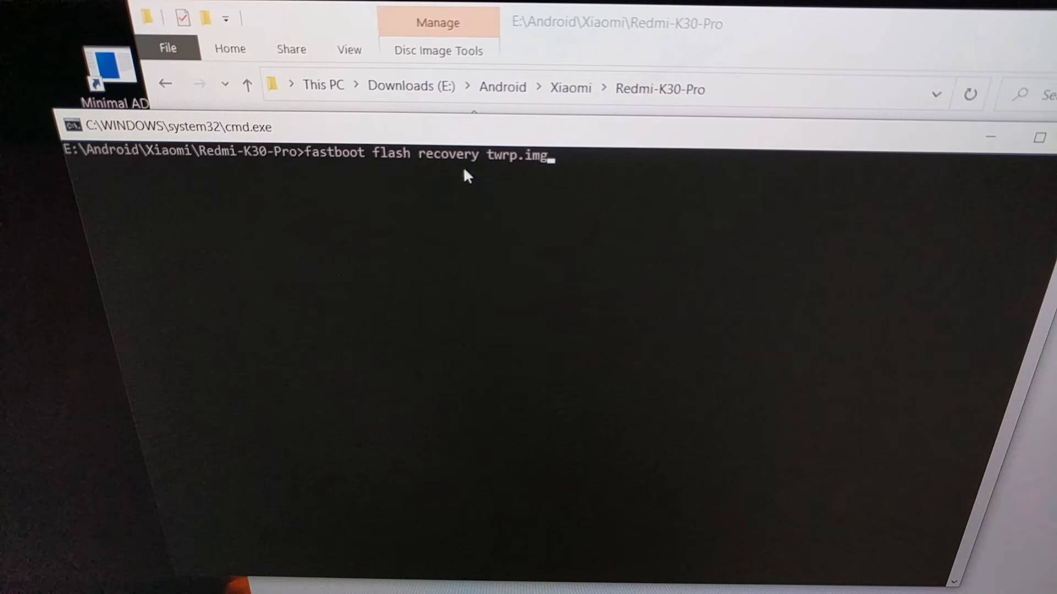
mouse_move(319, 167)
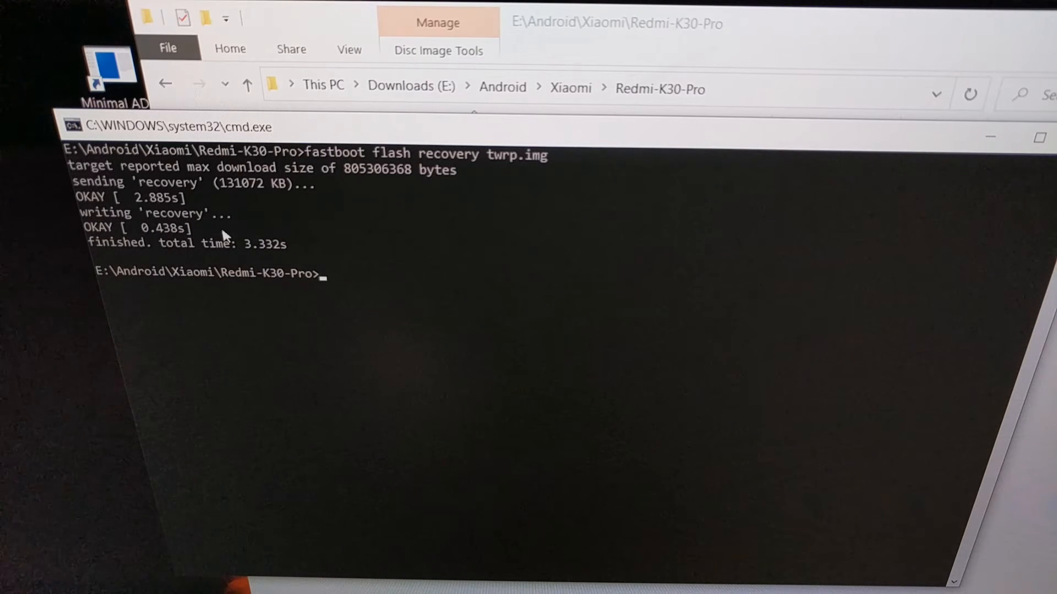
- Run fastboot boot twrp.img so the phone boots into TWRP recovery
type("fastboot boot twrp")
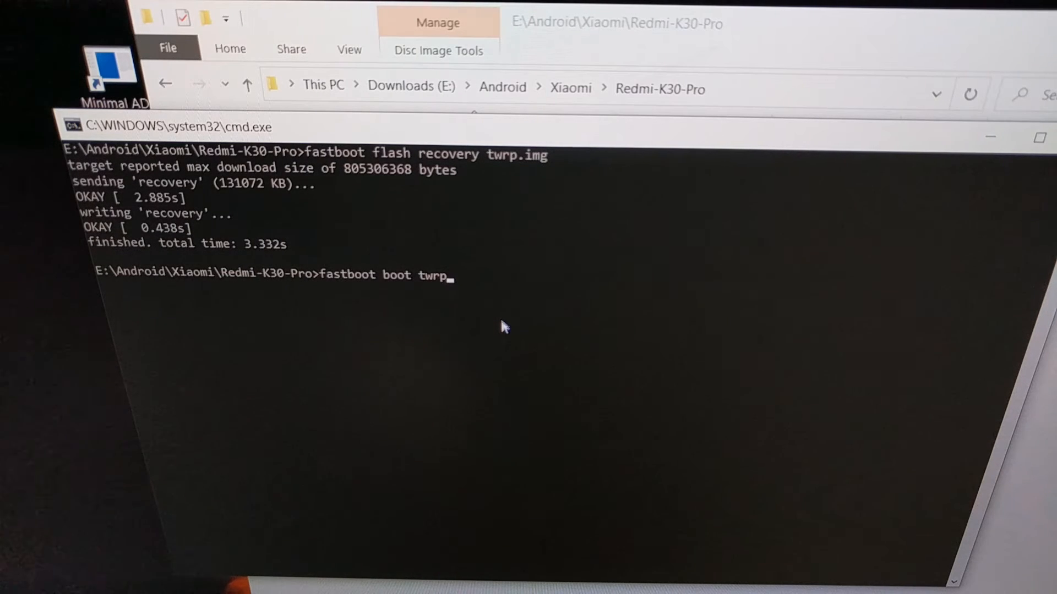
type(".im")
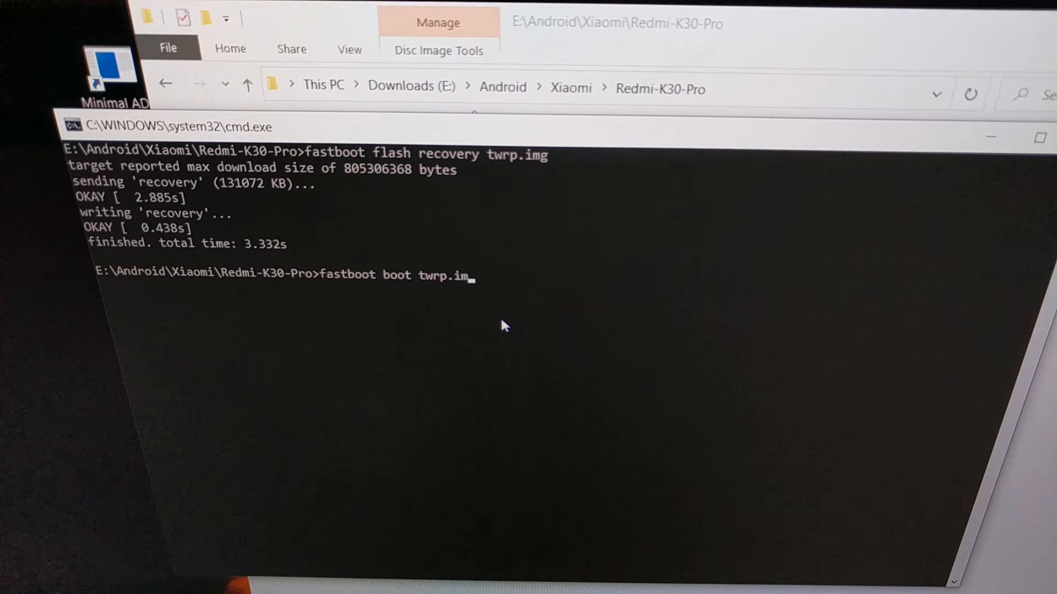
type("g")
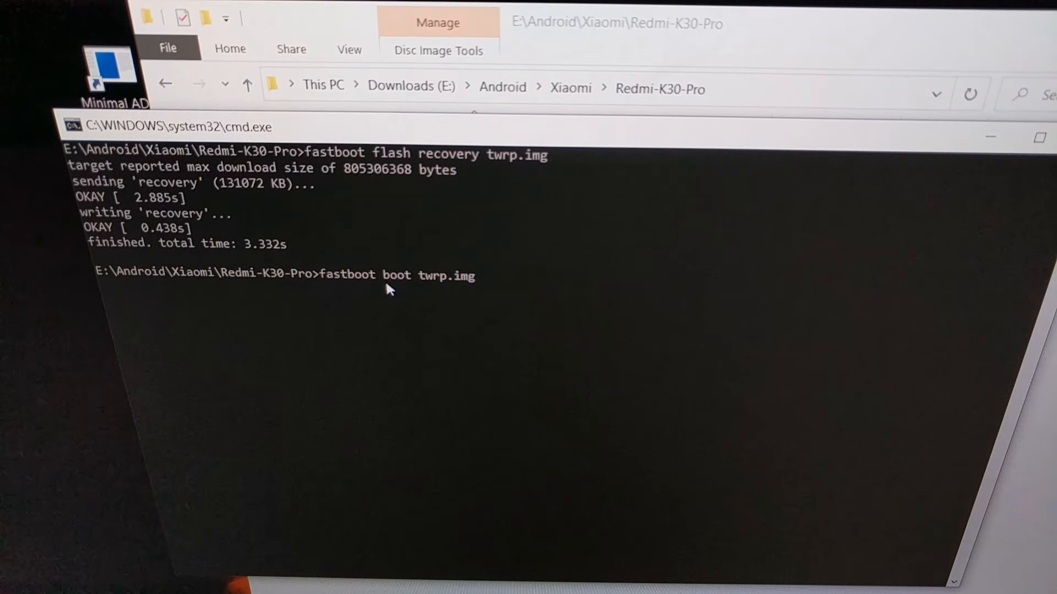
mouse_move(360, 290)
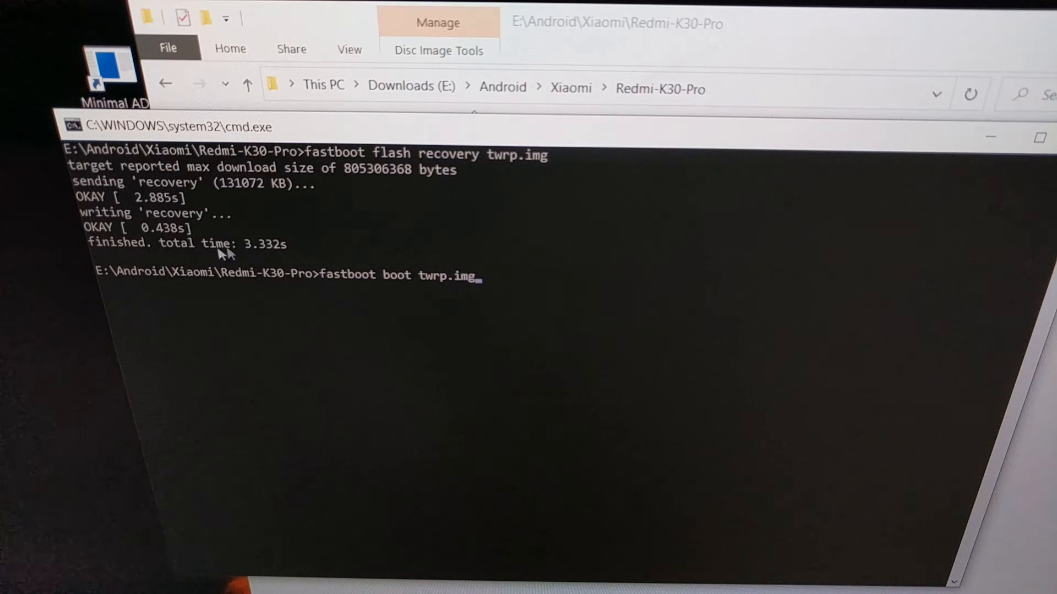
key("Enter")
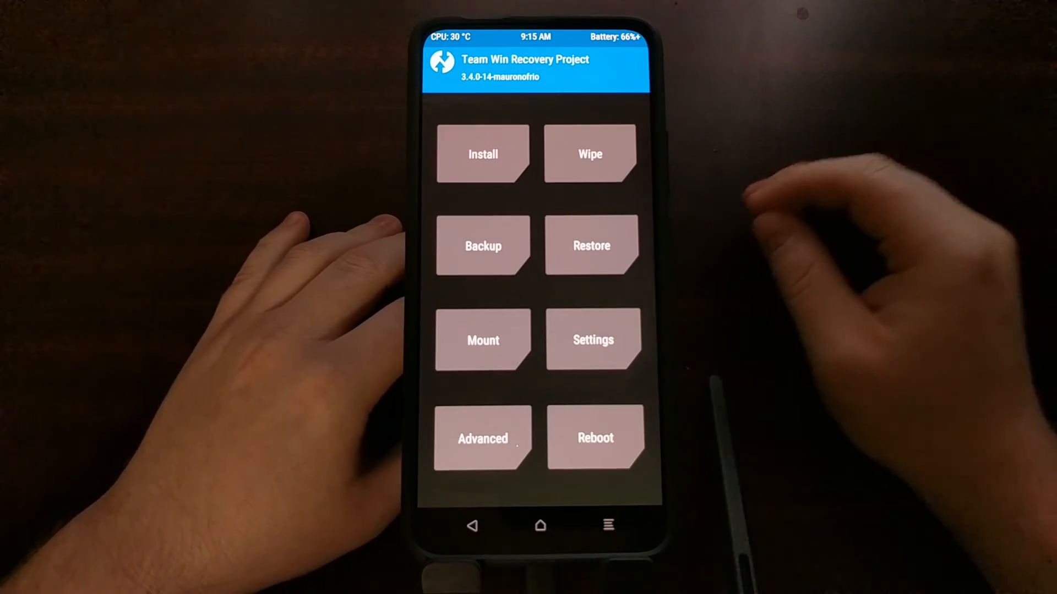
- From the TWRP main menu, enter Install to reach the zip file browser
left_click(596, 437)
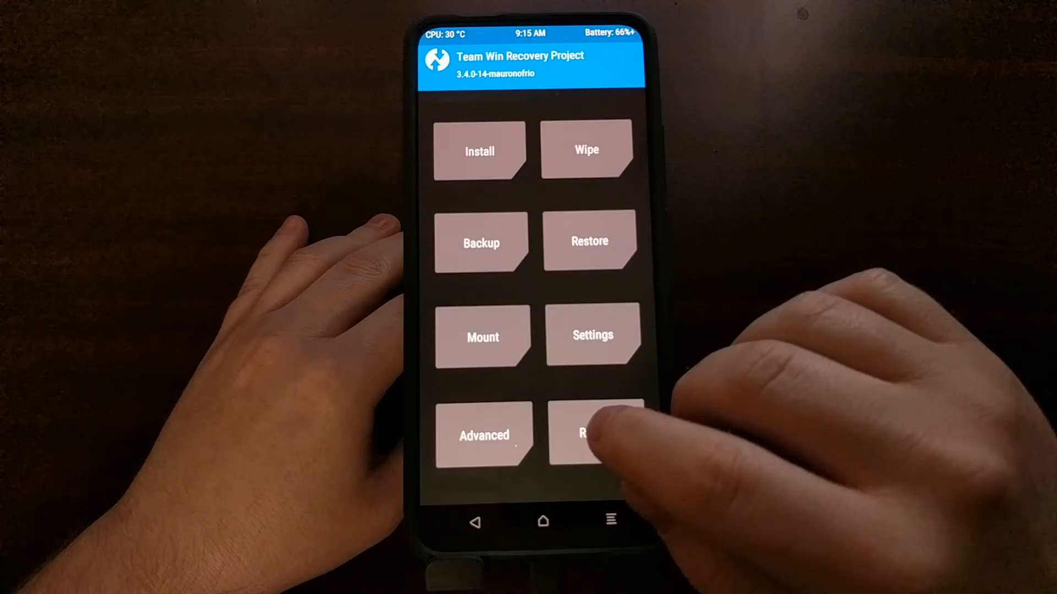
left_click(591, 435)
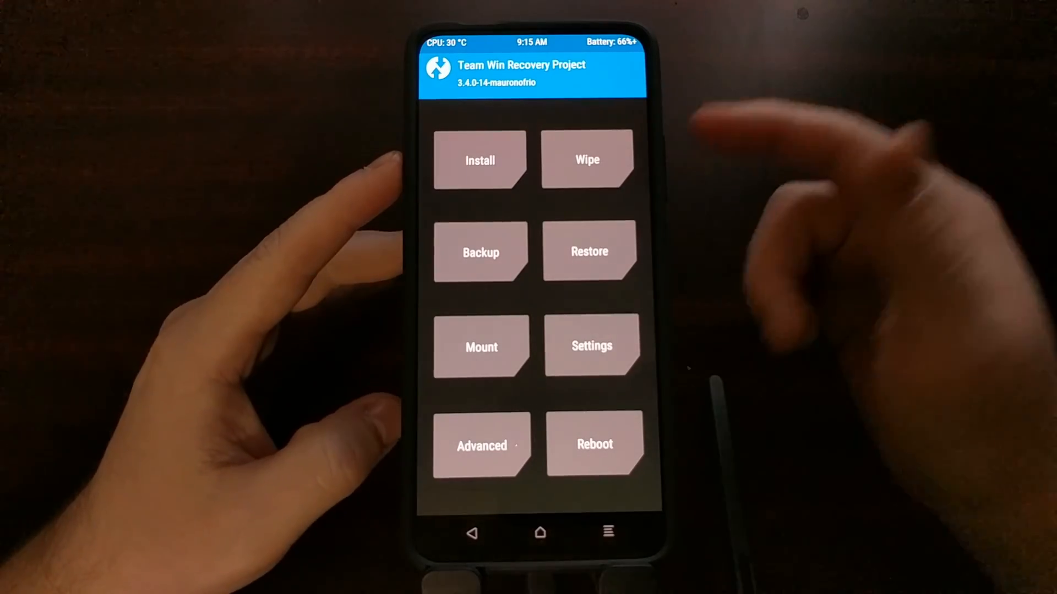
left_click(479, 160)
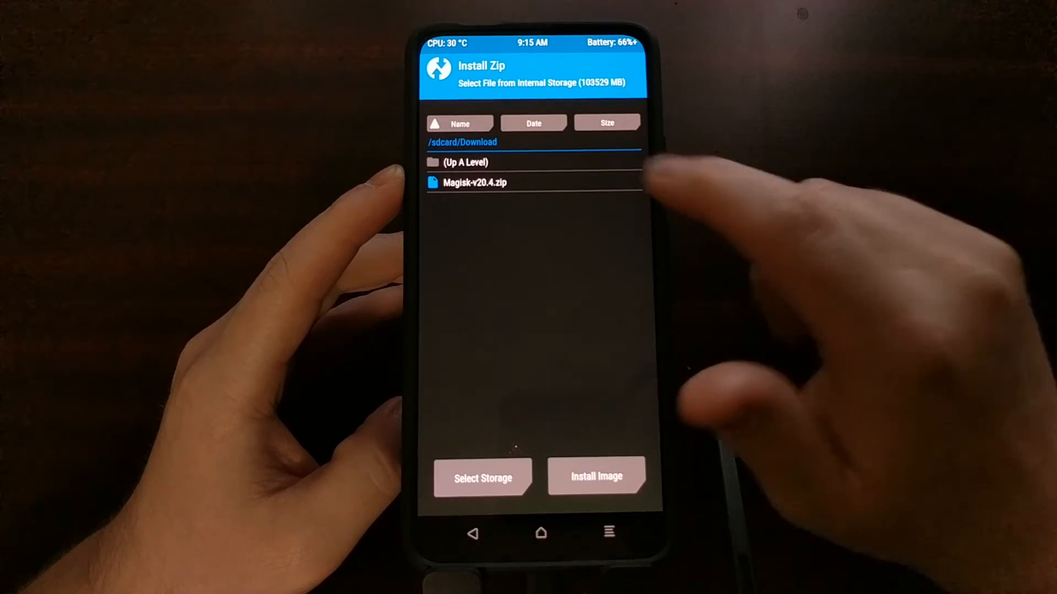
- Choose Magisk-v20.4.zip in /sdcard/Download and flash it
left_click(475, 183)
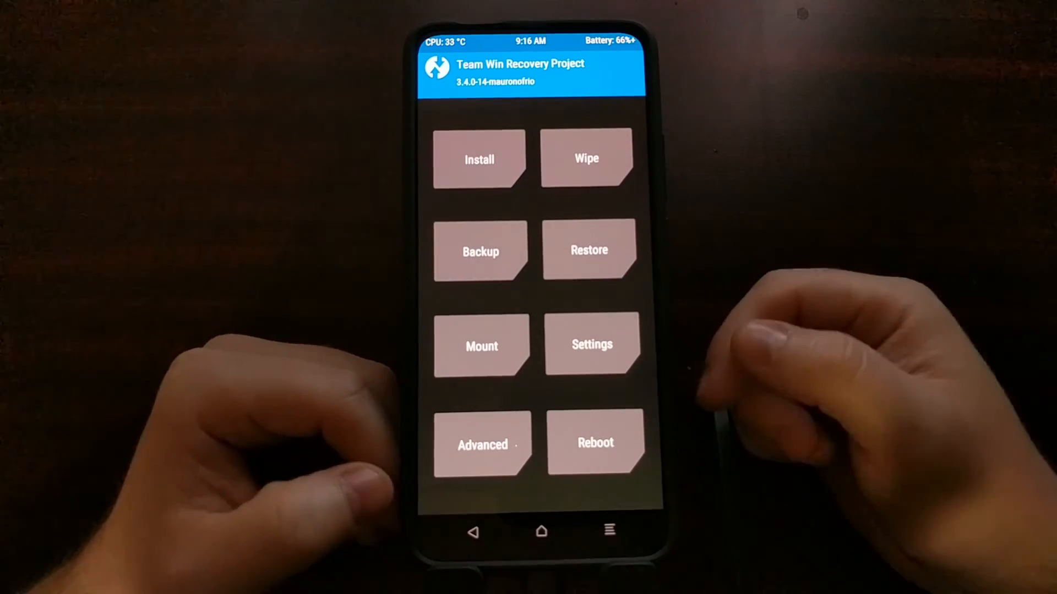
- Reboot the phone from TWRP into the Android system
left_click(594, 442)
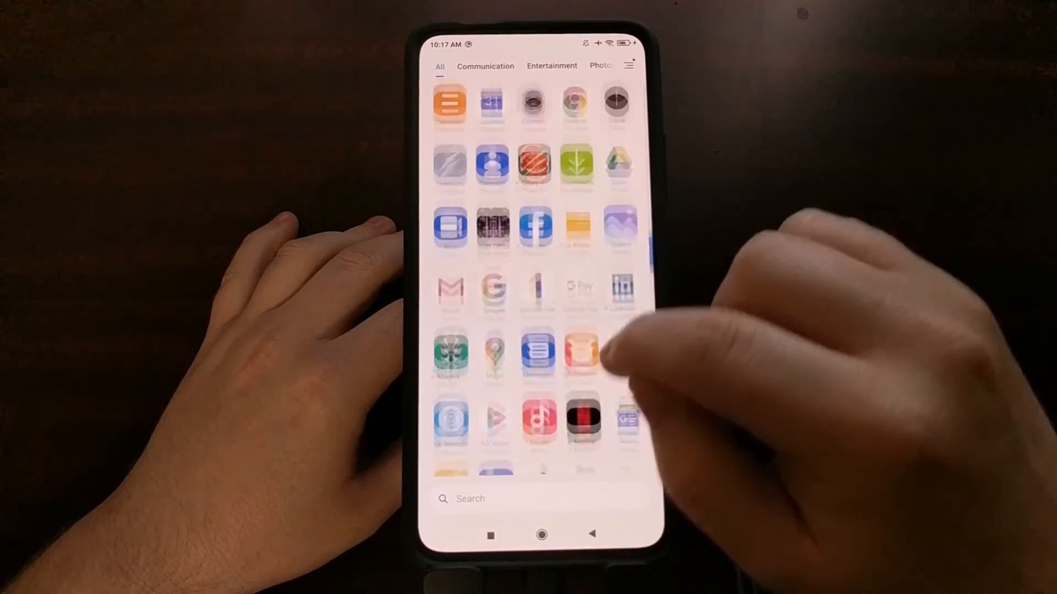
scroll("down", 3)
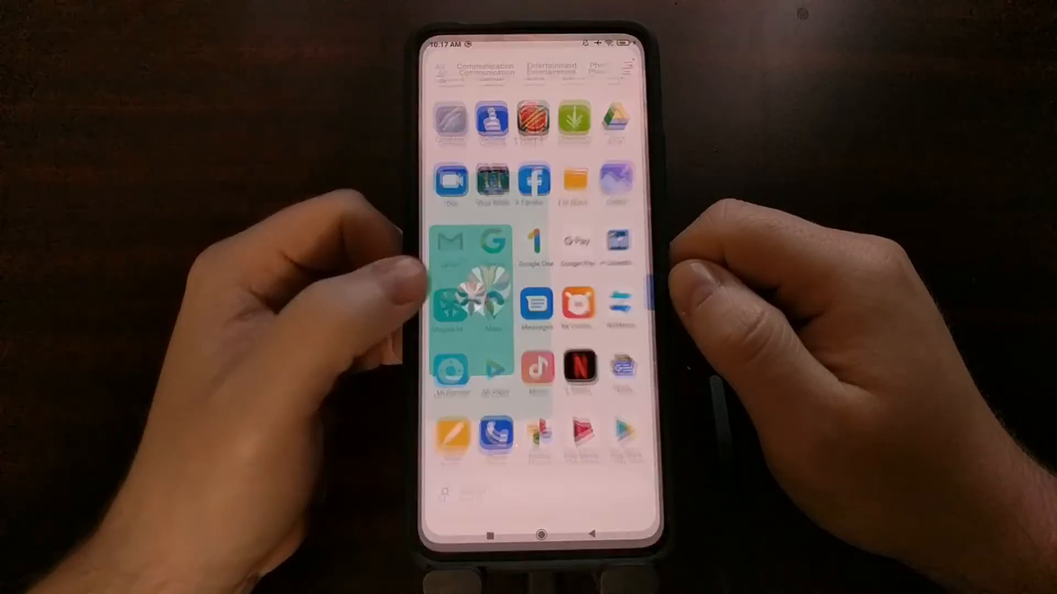